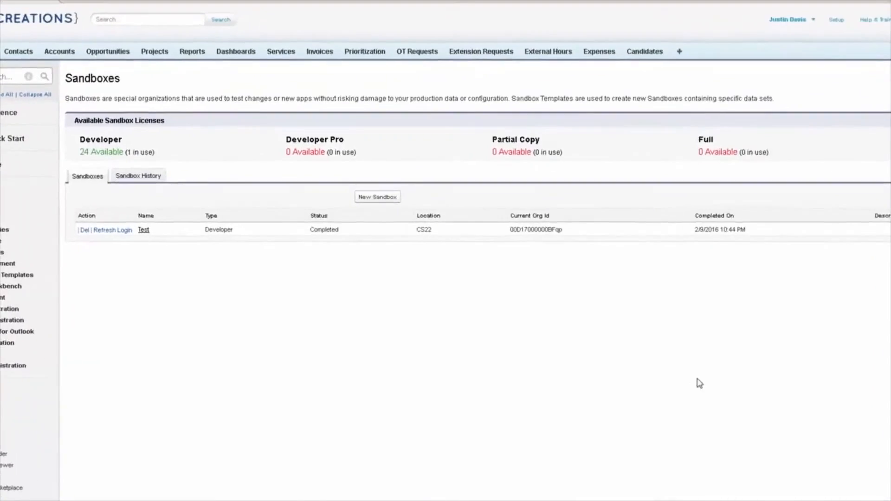
Step: Log in to the Test sandbox from the Sandboxes list
scroll("down", 3)
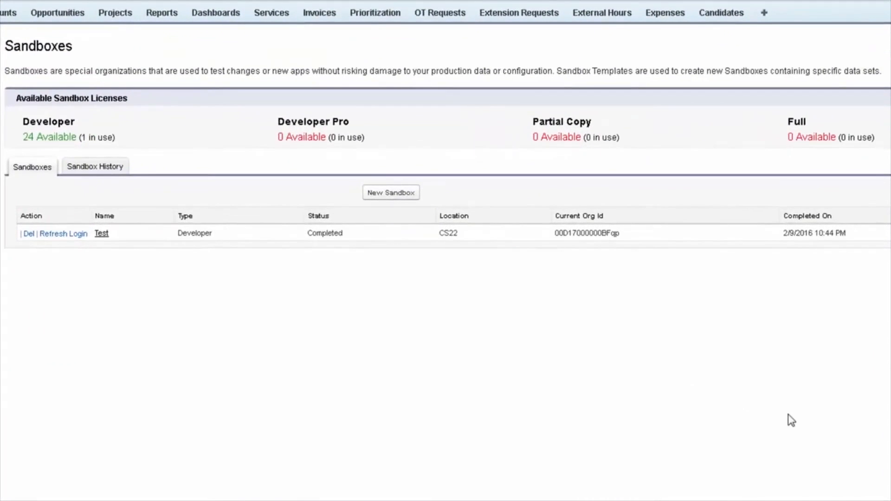
mouse_move(72, 156)
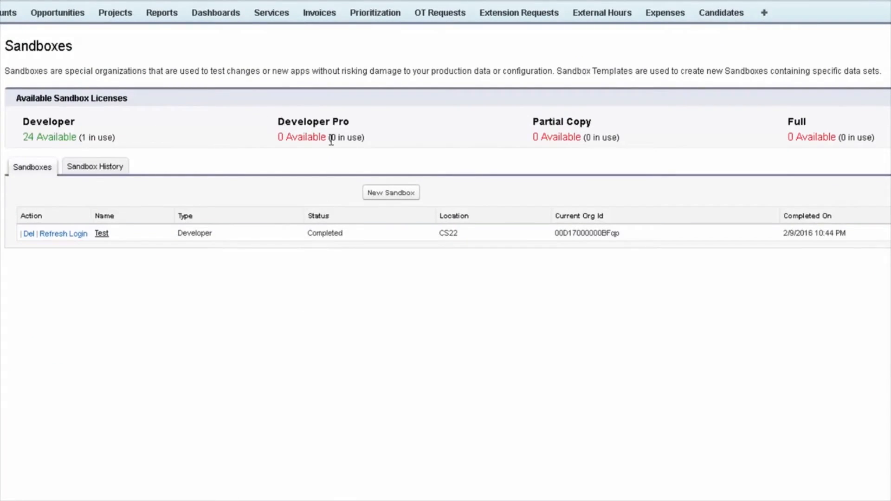
mouse_move(544, 142)
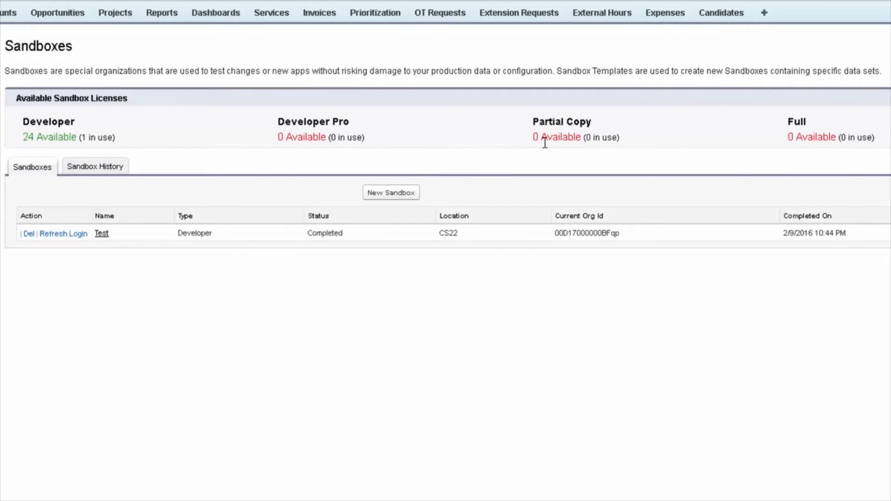
mouse_move(852, 142)
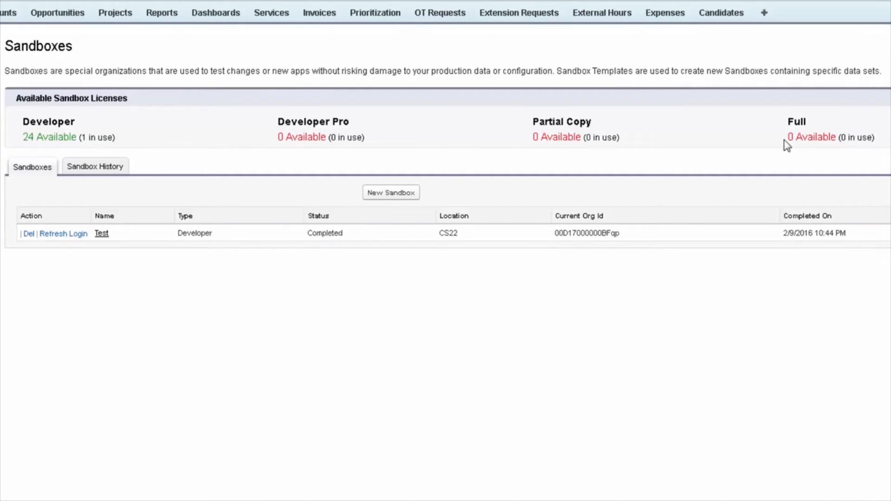
mouse_move(834, 123)
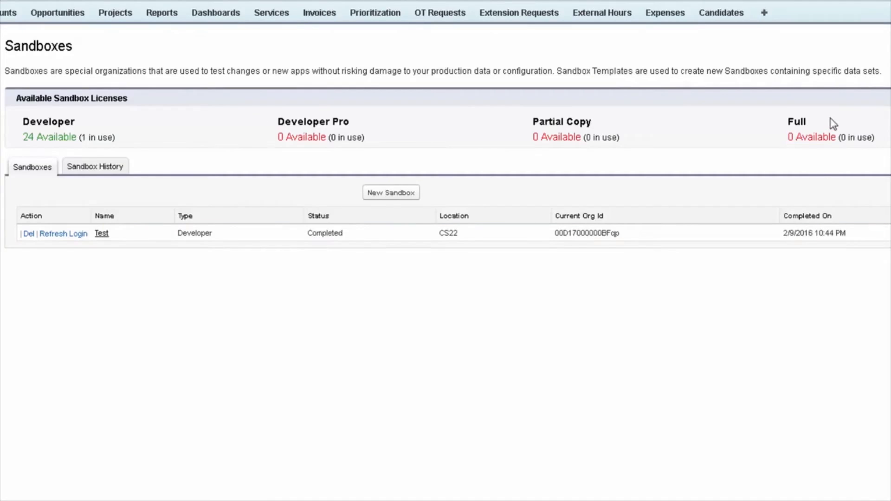
mouse_move(834, 125)
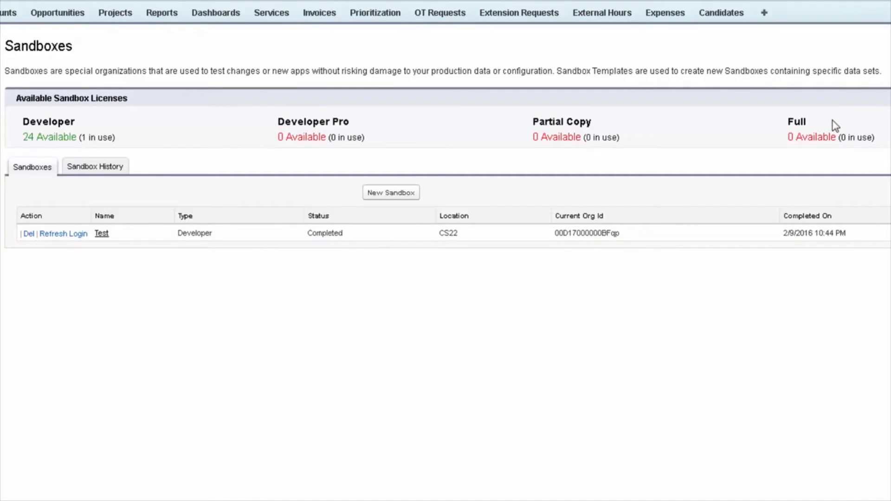
mouse_move(768, 281)
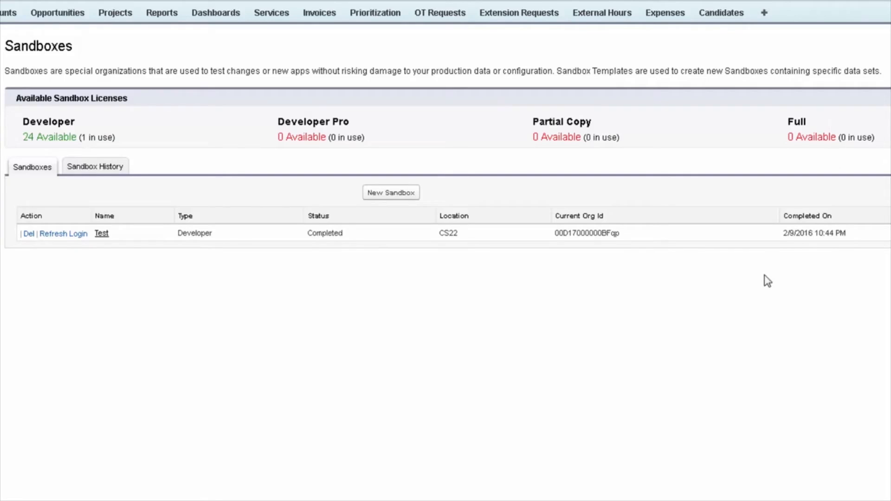
mouse_move(768, 277)
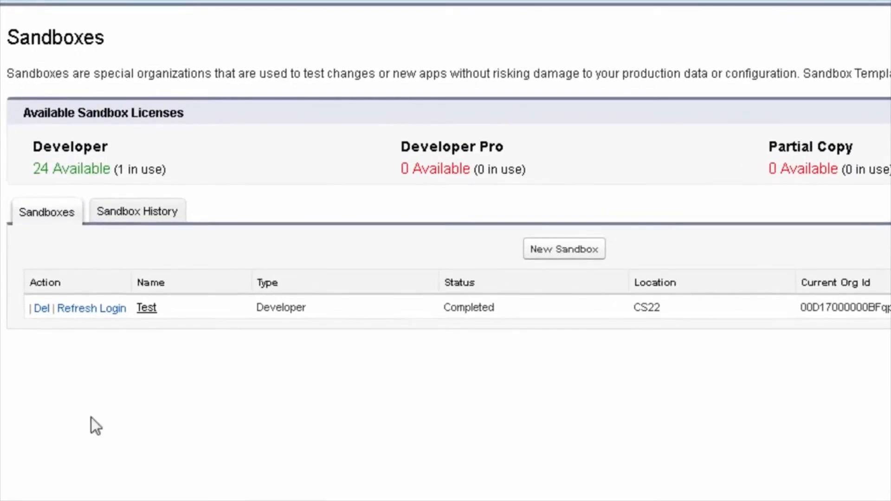
mouse_move(373, 307)
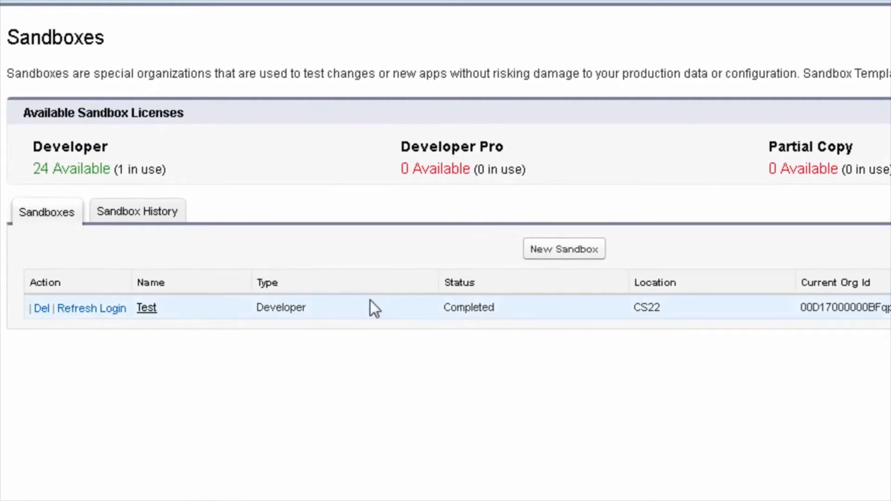
mouse_move(41, 319)
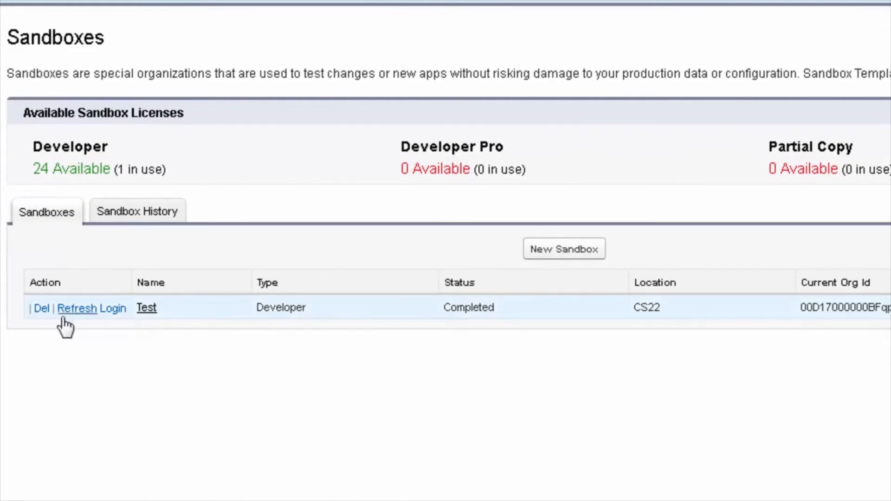
mouse_move(77, 308)
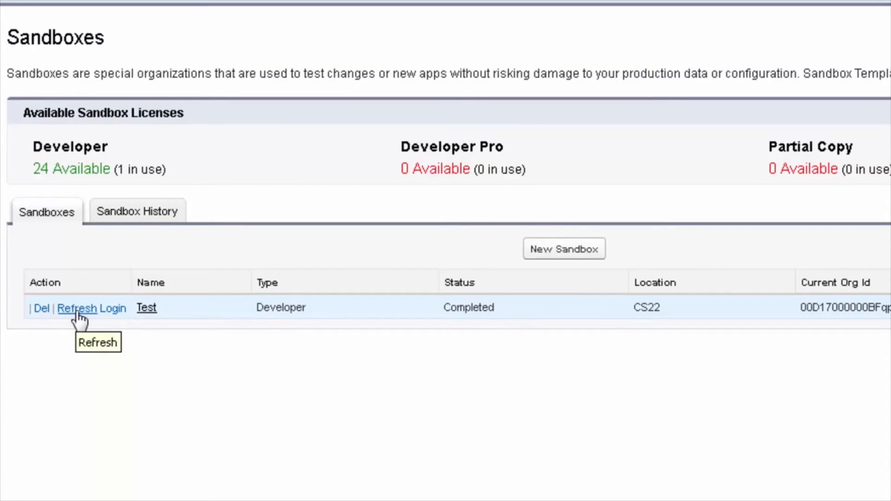
mouse_move(131, 316)
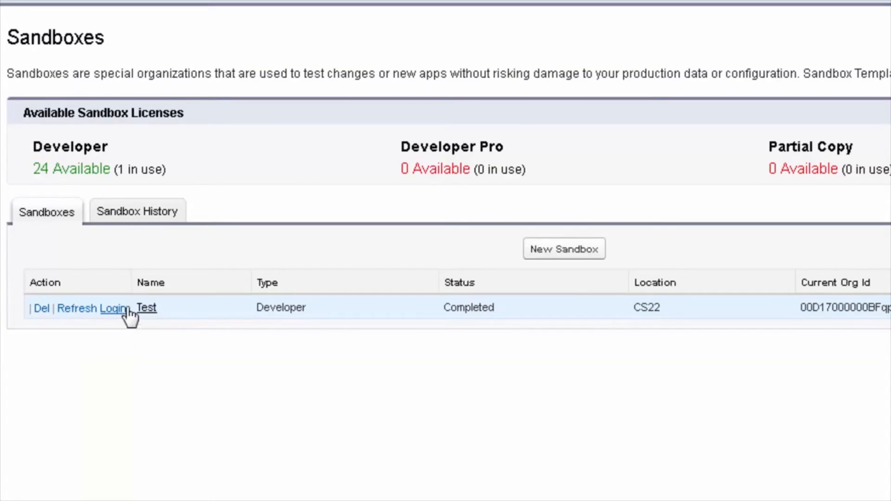
mouse_move(112, 308)
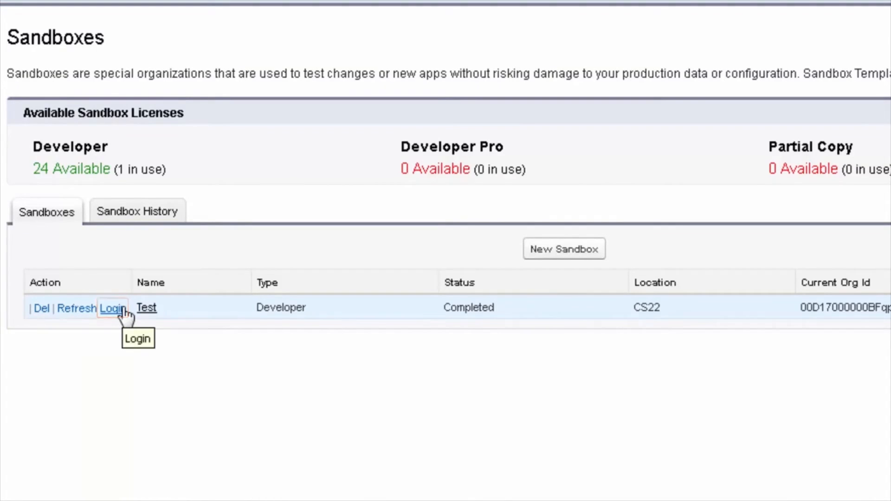
left_click(112, 308)
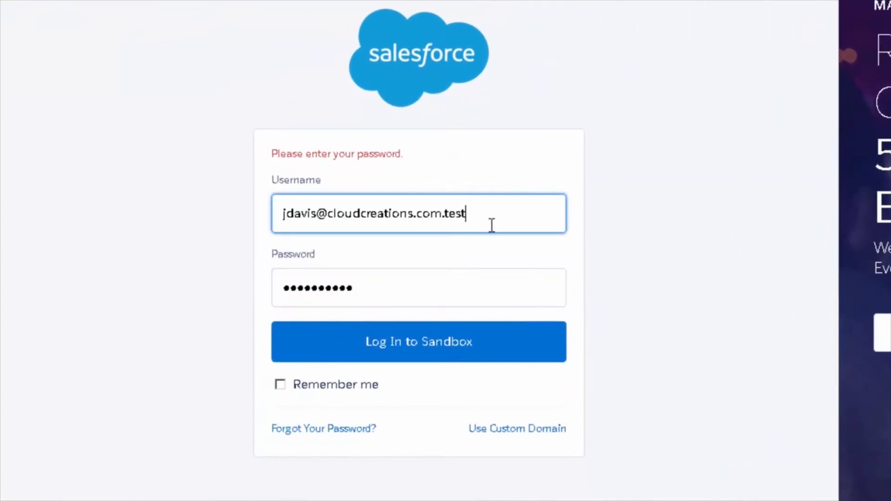
mouse_move(480, 221)
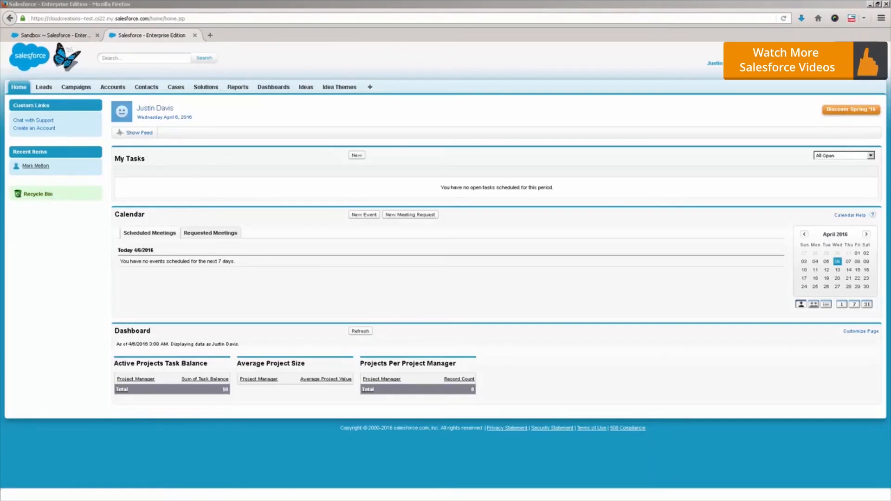
mouse_move(508, 312)
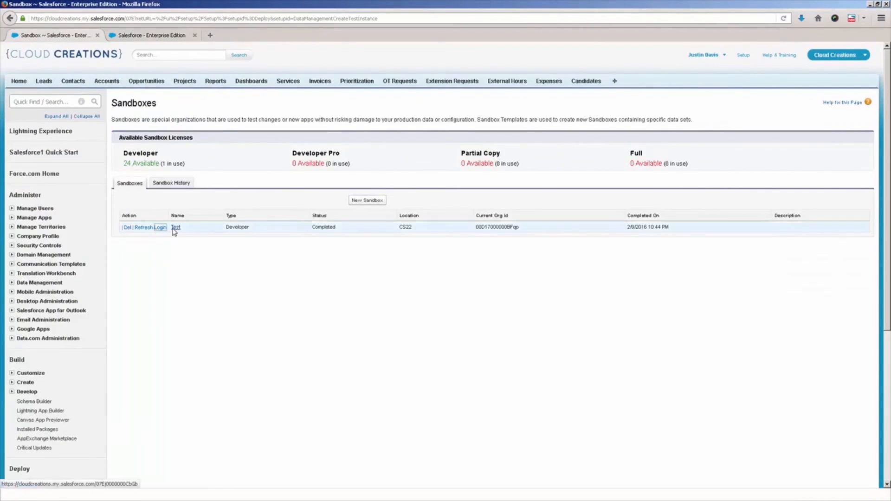
Step: In the sandbox tab, show the All Users list with usernames ending in .test
left_click(158, 227)
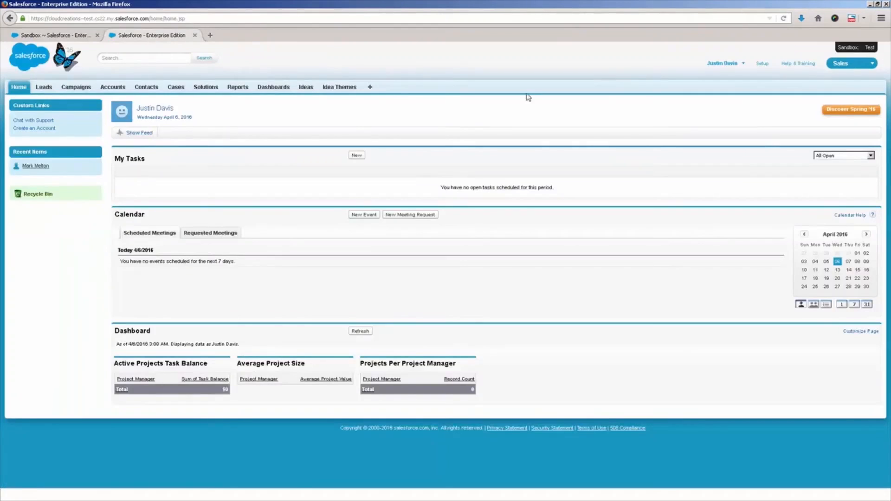
left_click(761, 63)
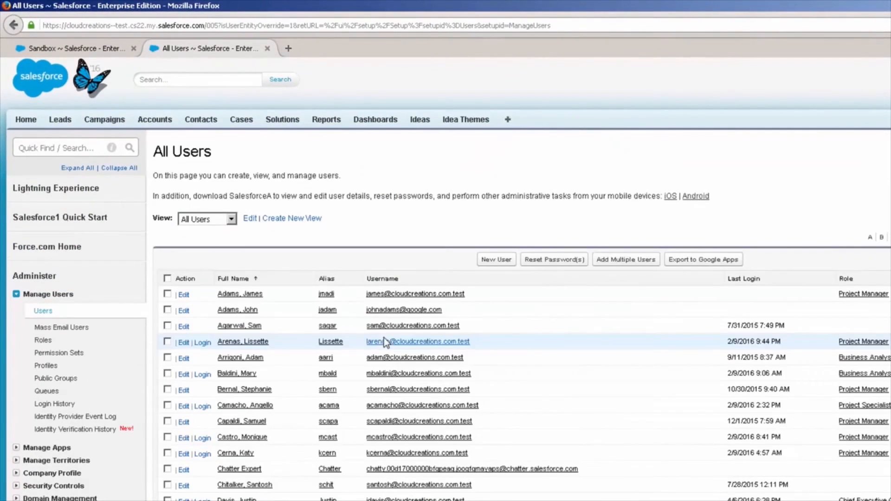
scroll("down", 3)
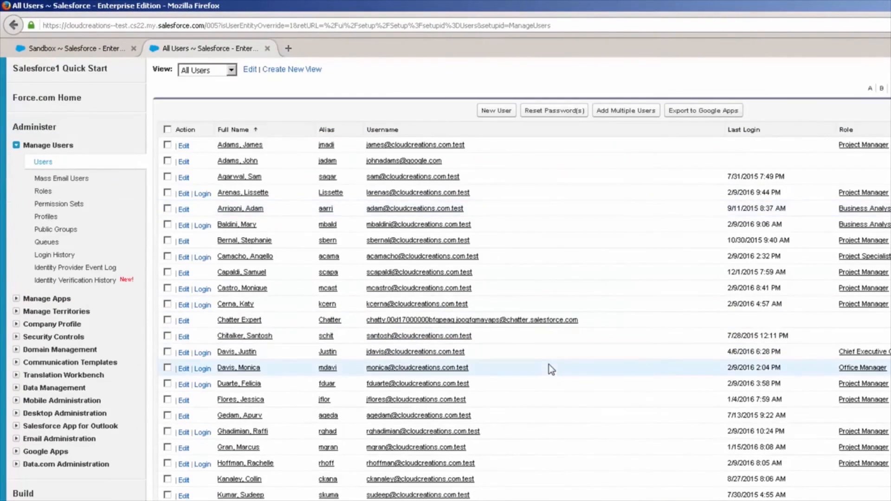
mouse_move(485, 214)
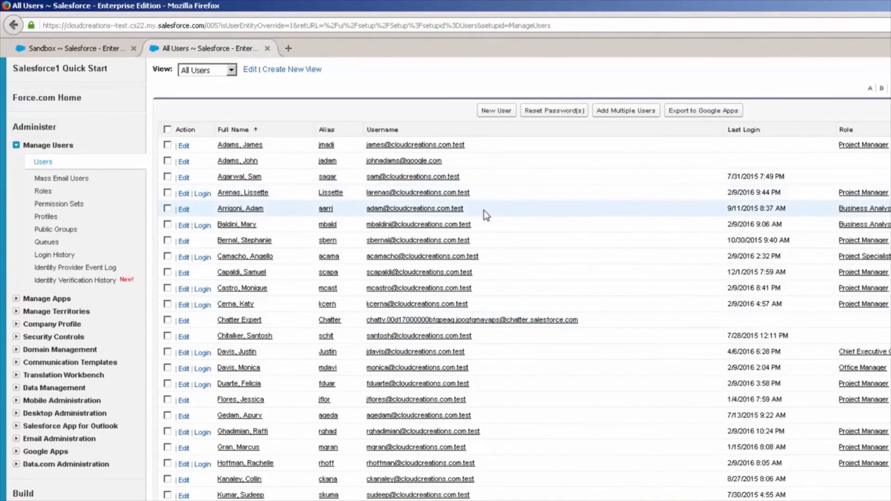
mouse_move(549, 495)
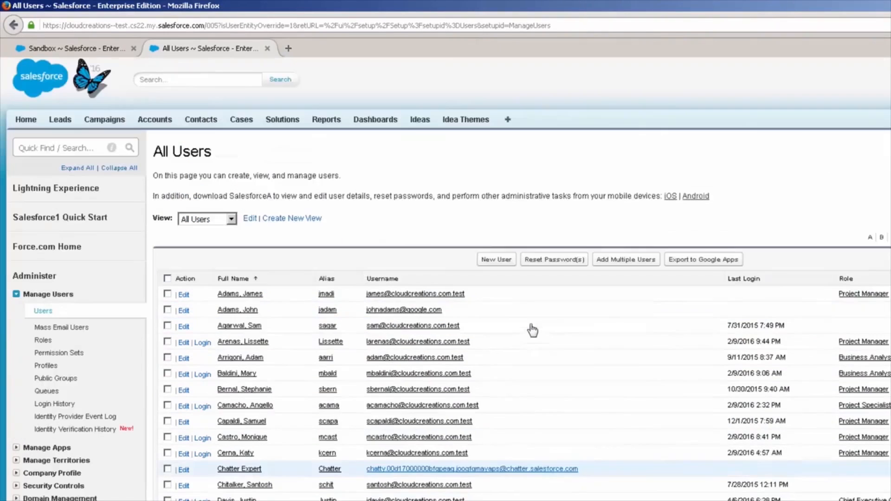
Step: Switch to the first tab showing the production org's Sandboxes page
left_click(77, 48)
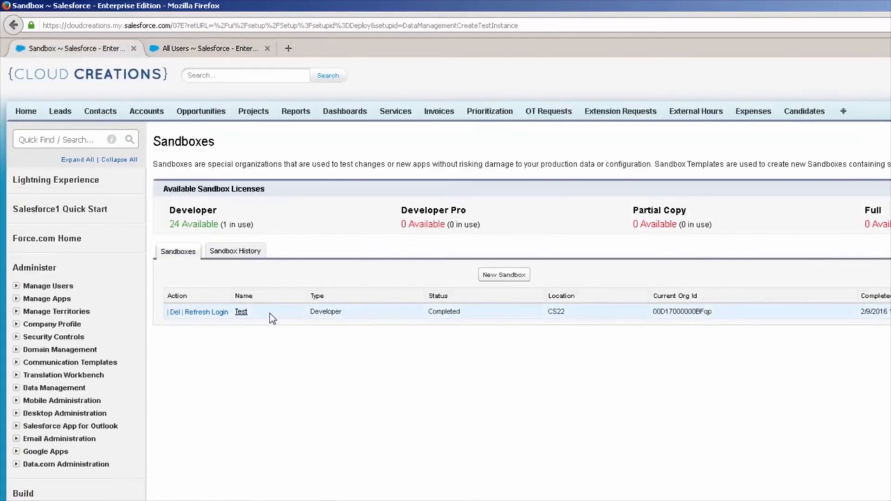
mouse_move(253, 323)
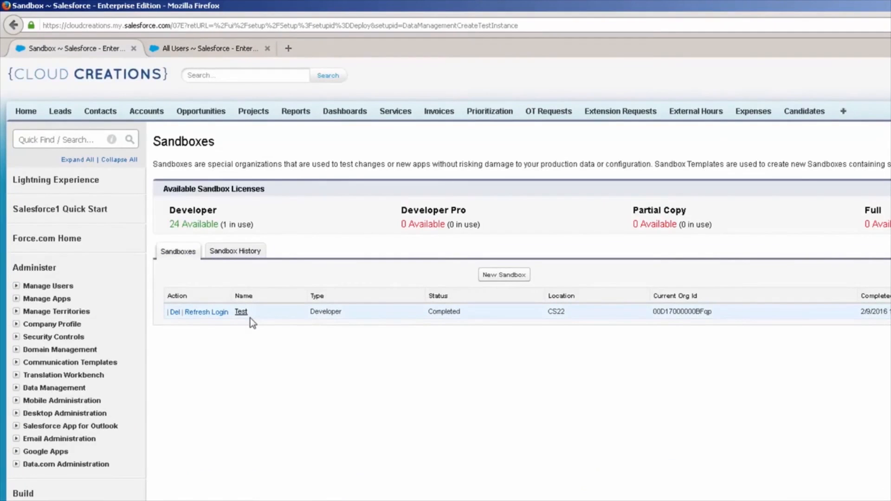
mouse_move(295, 392)
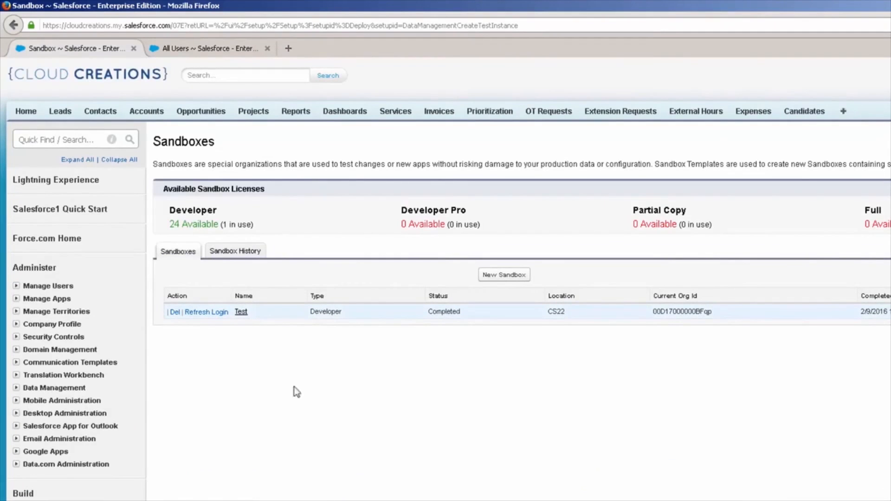
mouse_move(375, 396)
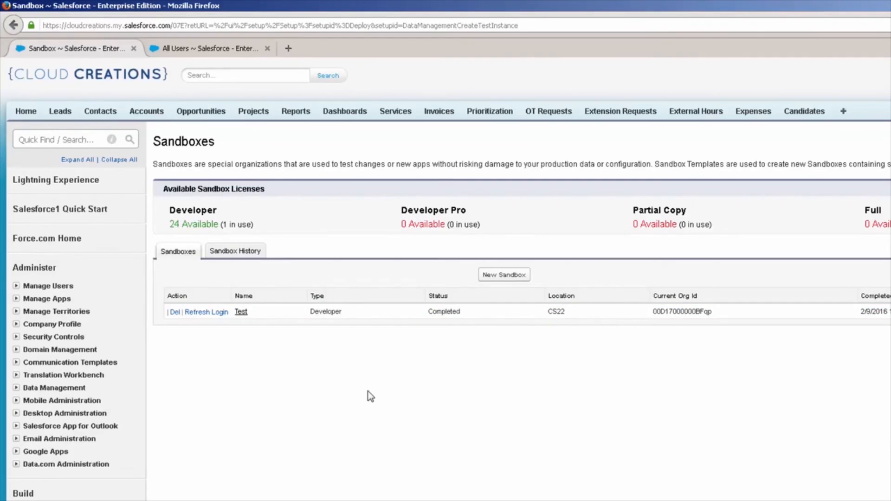
mouse_move(366, 395)
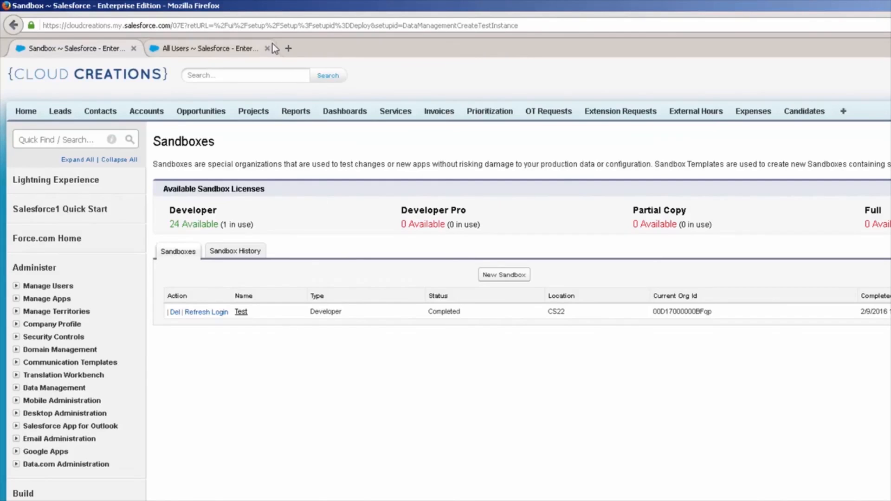
Step: Return to the sandbox's All Users tab and review the .test usernames, roles and profiles
left_click(207, 48)
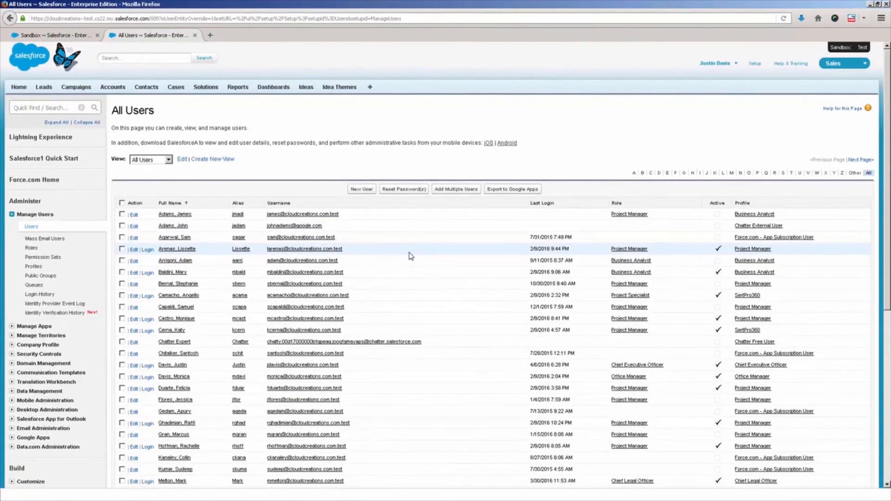
scroll("down", 3)
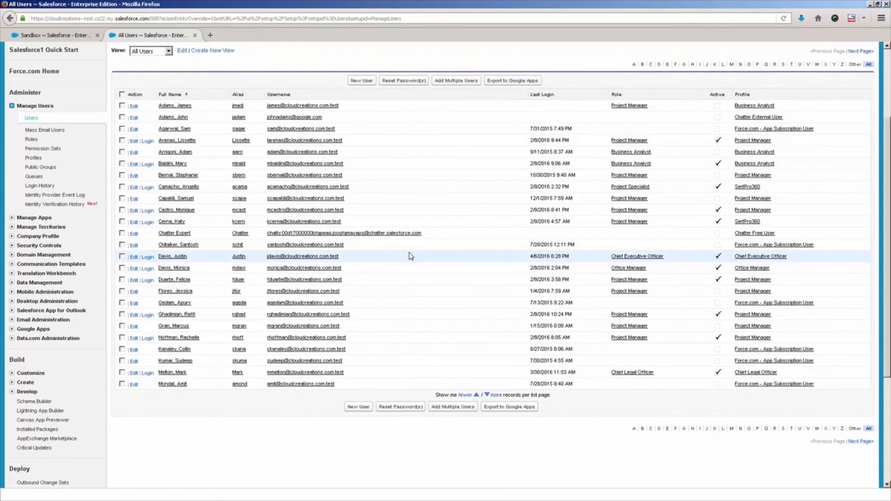
mouse_move(442, 198)
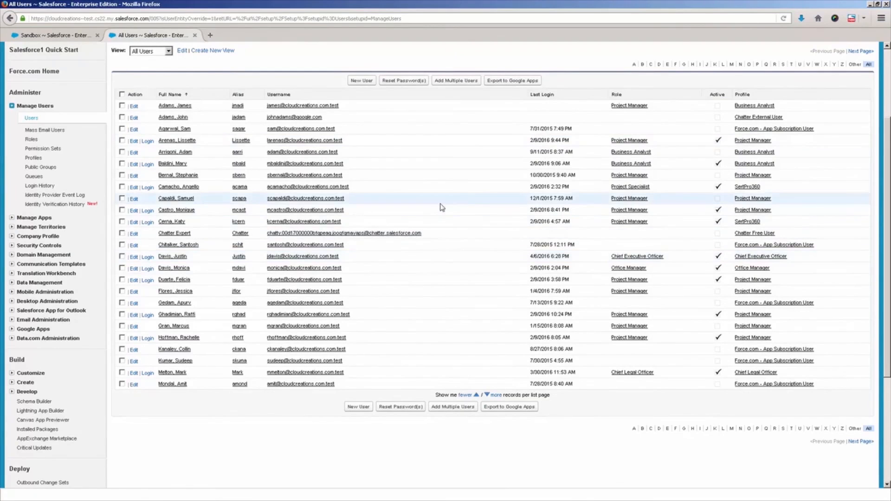